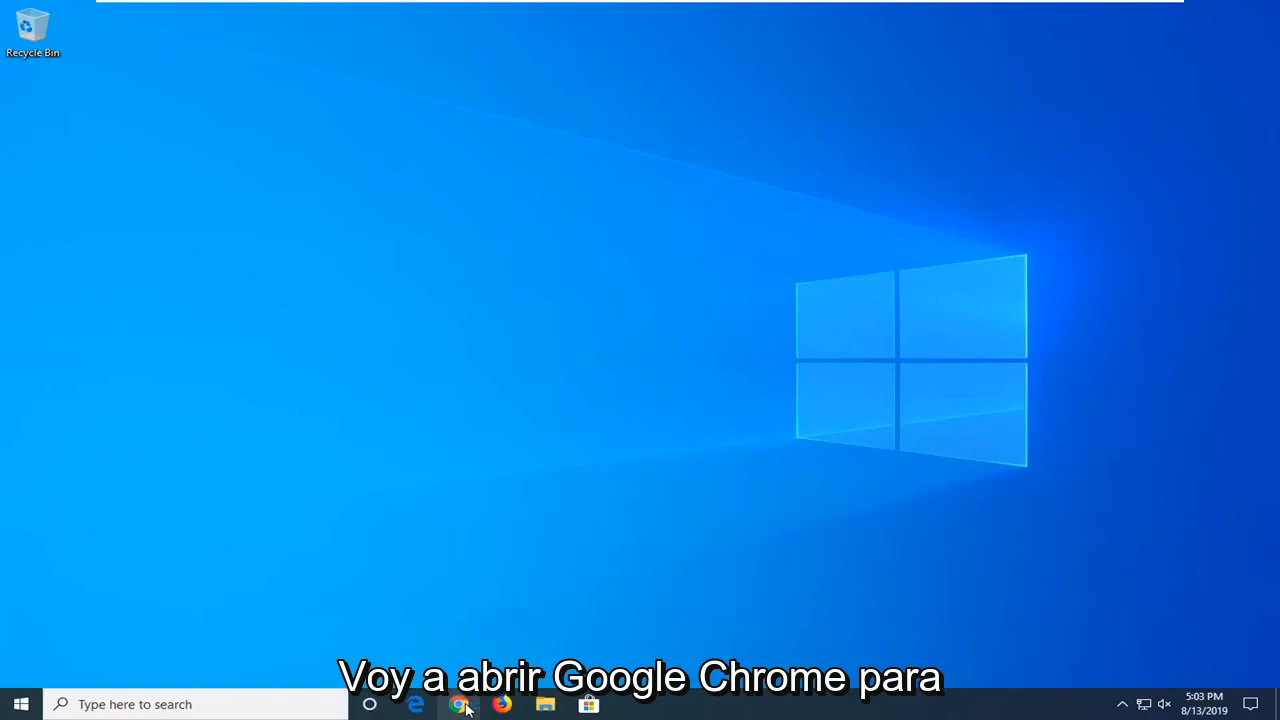
# - Go to google.com and search for 'directx end user runtime web installer'
pyautogui.click(460, 704)
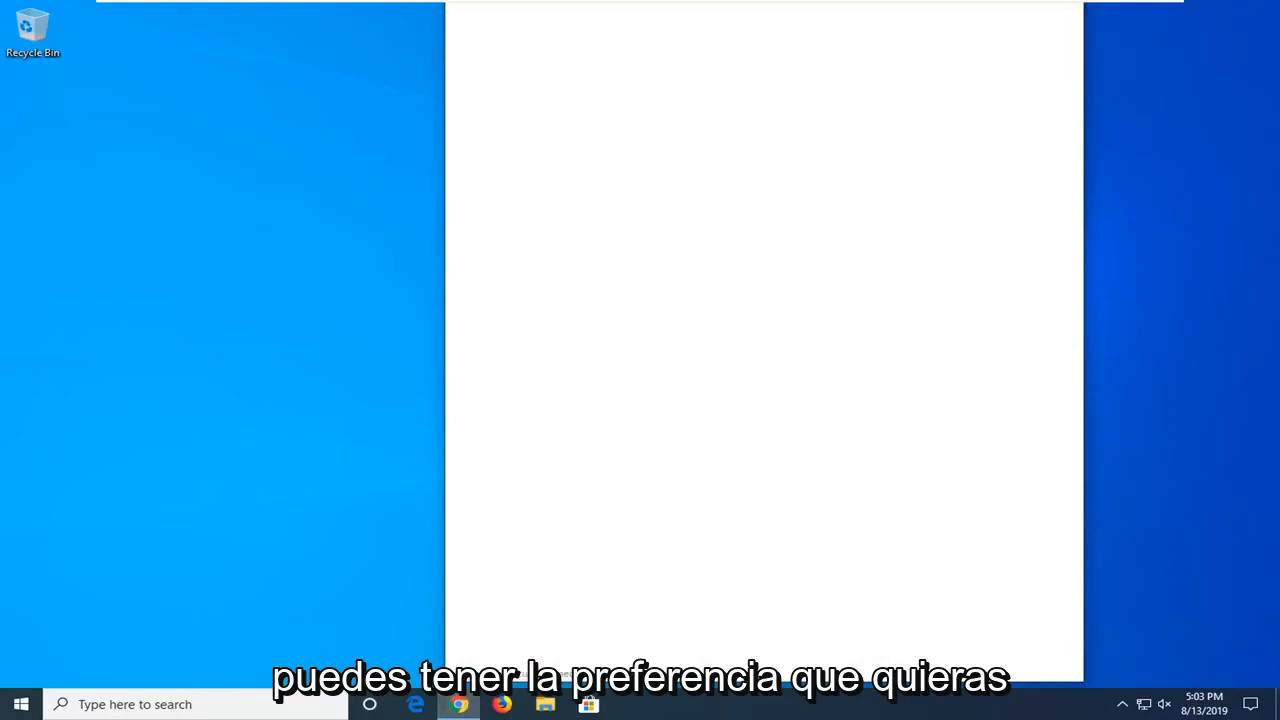
pyautogui.click(460, 704)
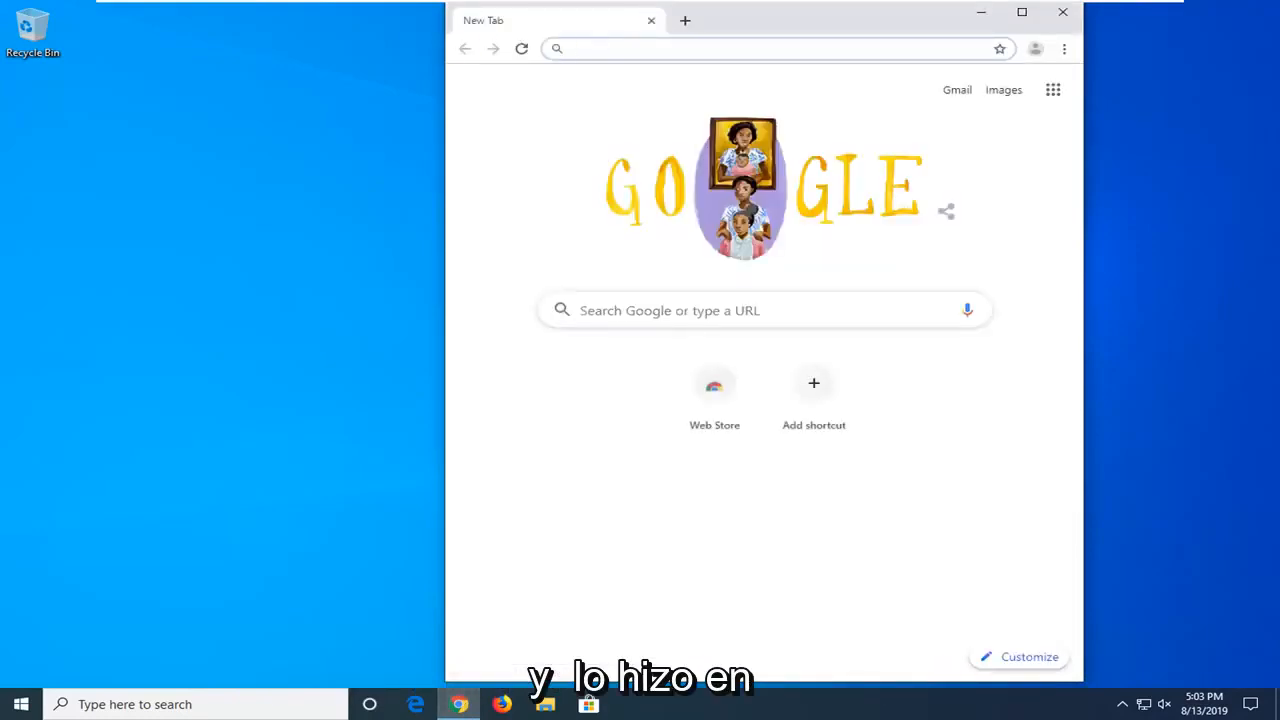
pyautogui.write('google.com')
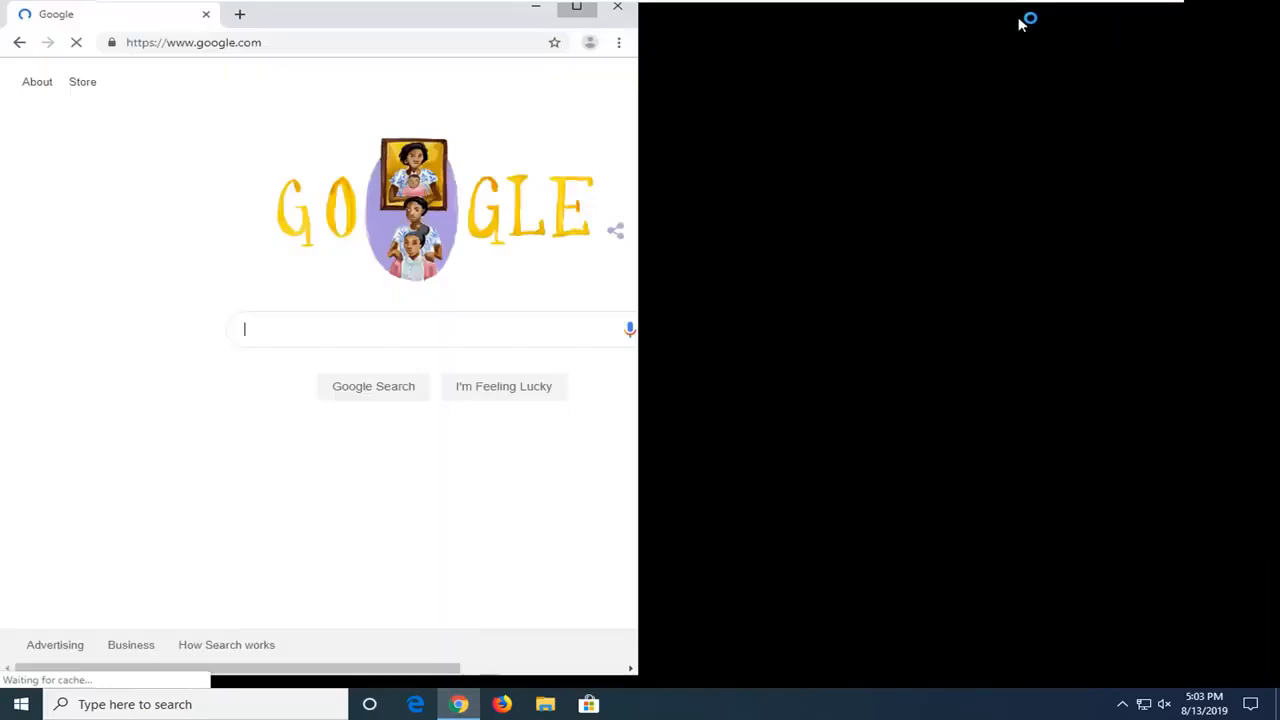
pyautogui.moveTo(548, 244)
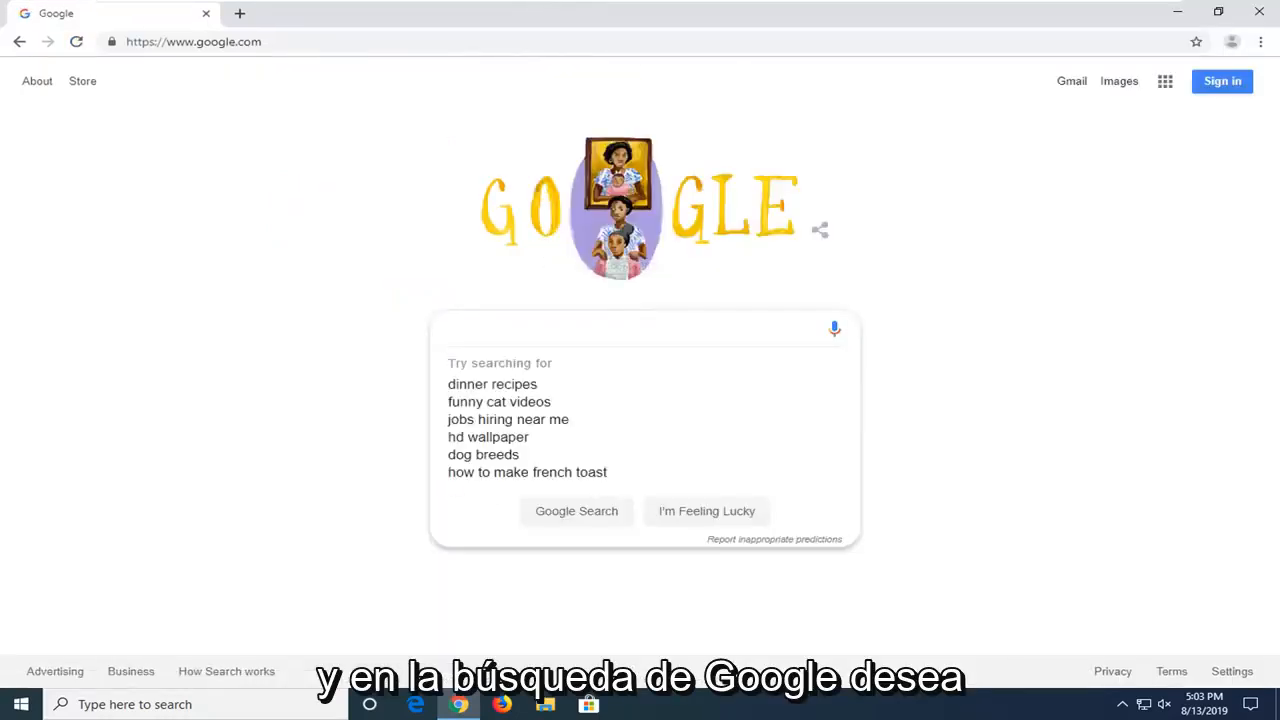
pyautogui.write('directx end')
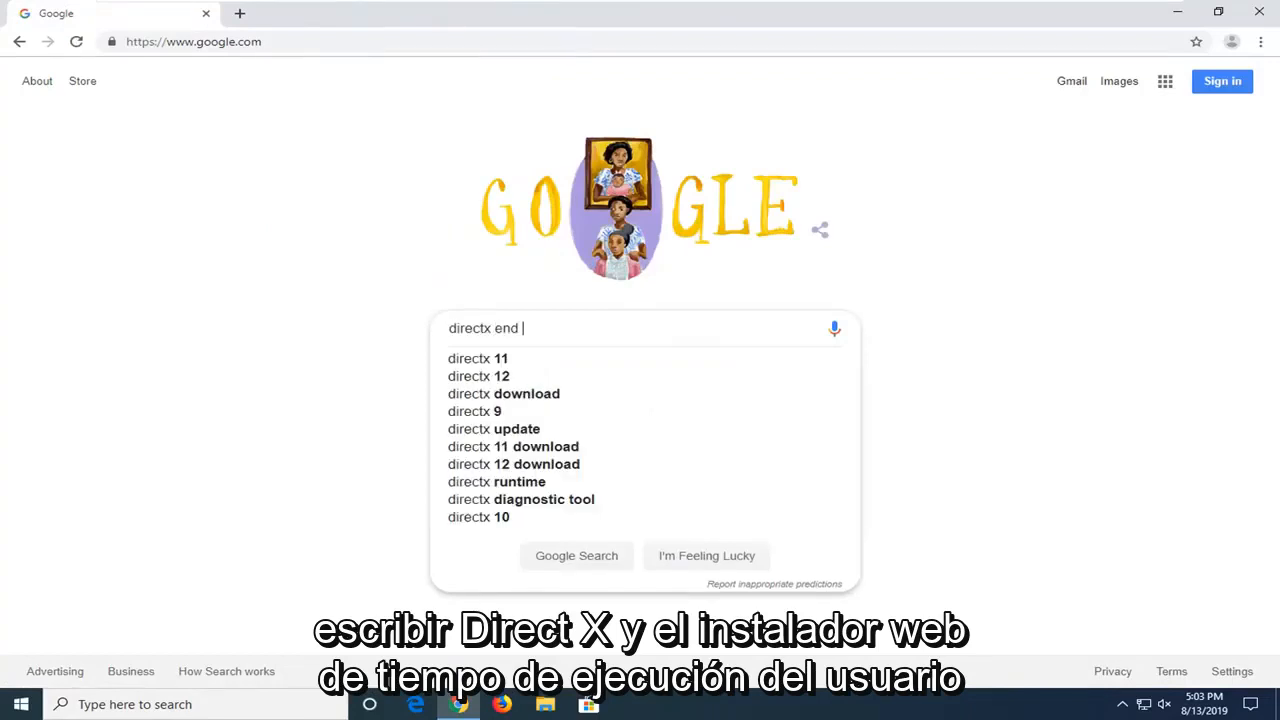
pyautogui.write('user runtime web installer')
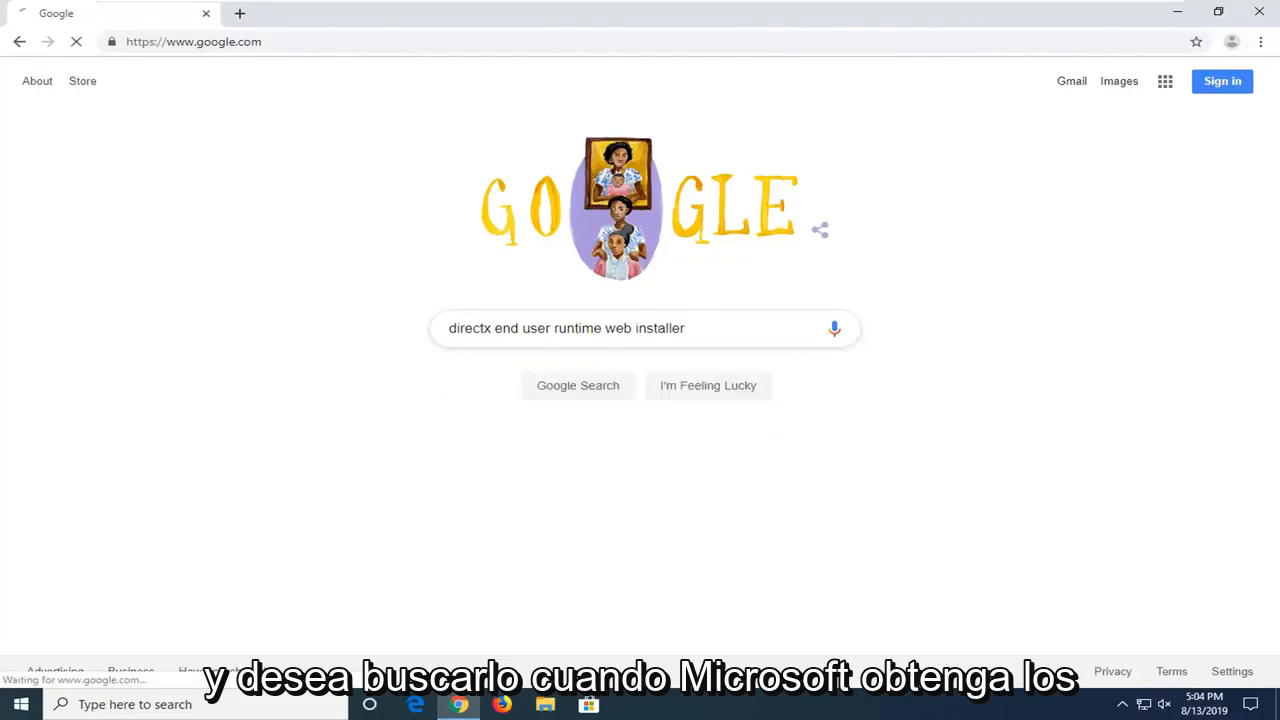
# - Open Microsoft's DirectX End-User Runtime Web Installer page from the results
pyautogui.click(576, 384)
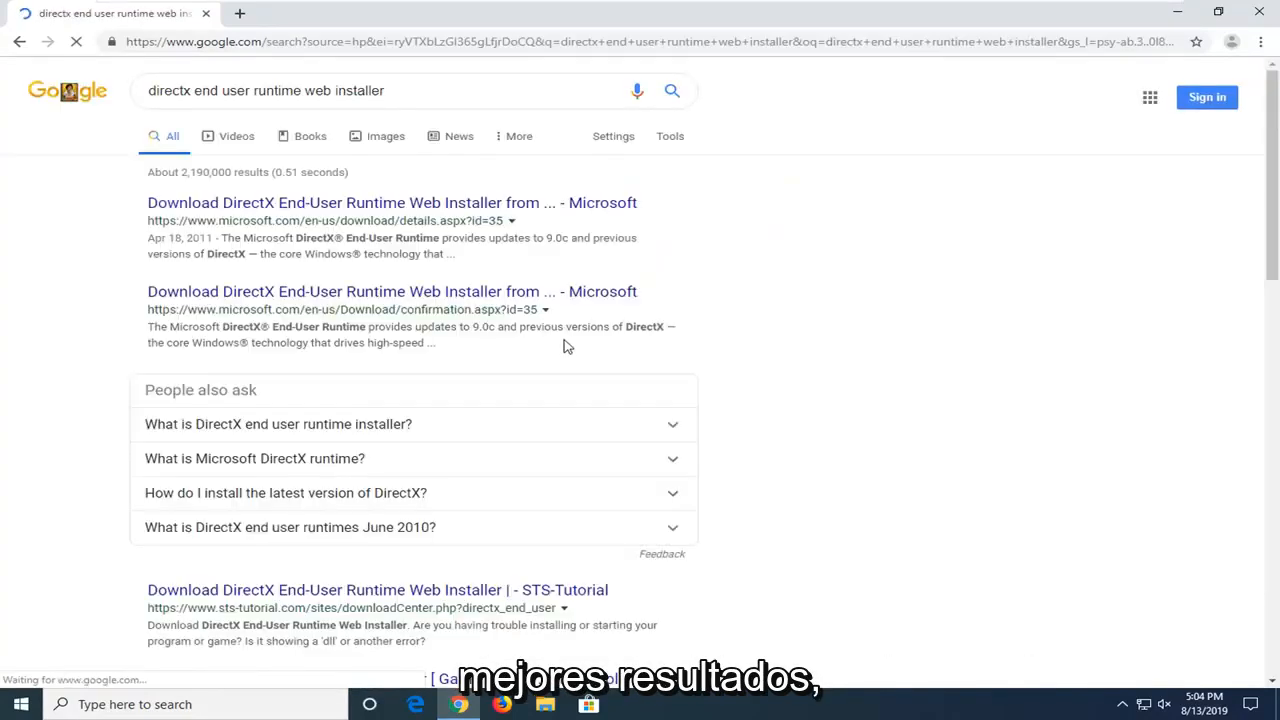
pyautogui.click(392, 202)
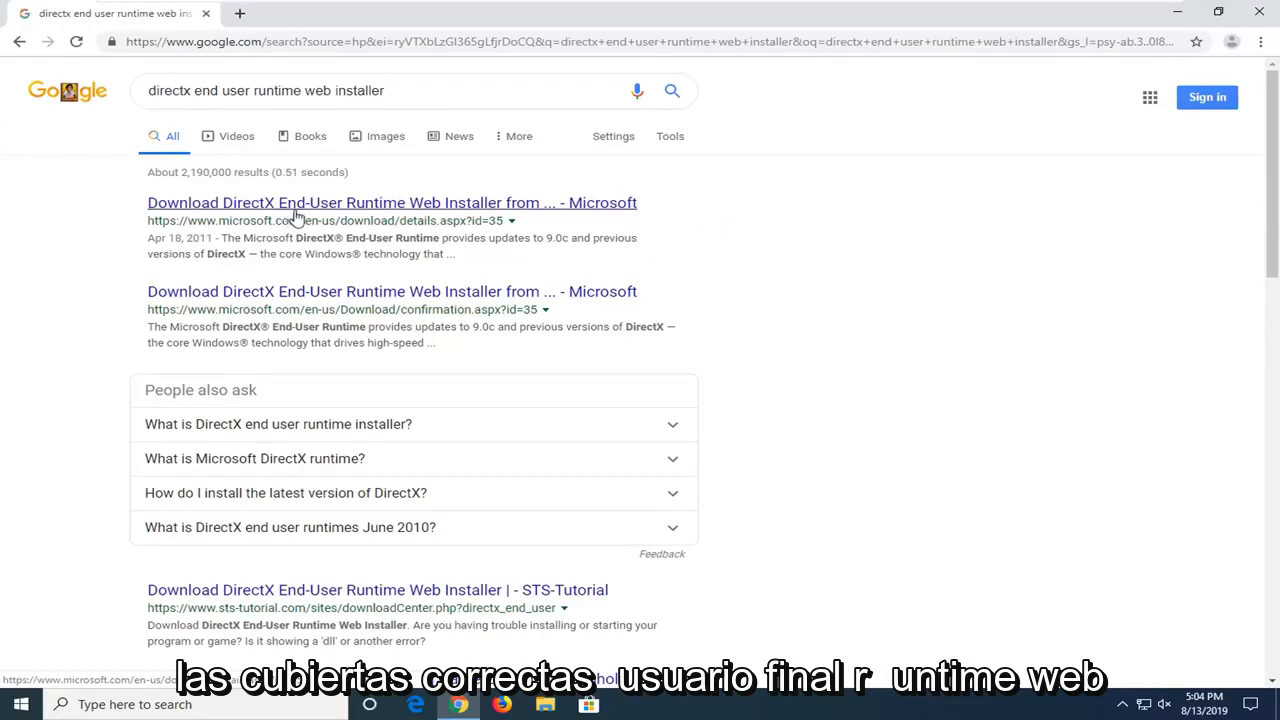
pyautogui.click(392, 202)
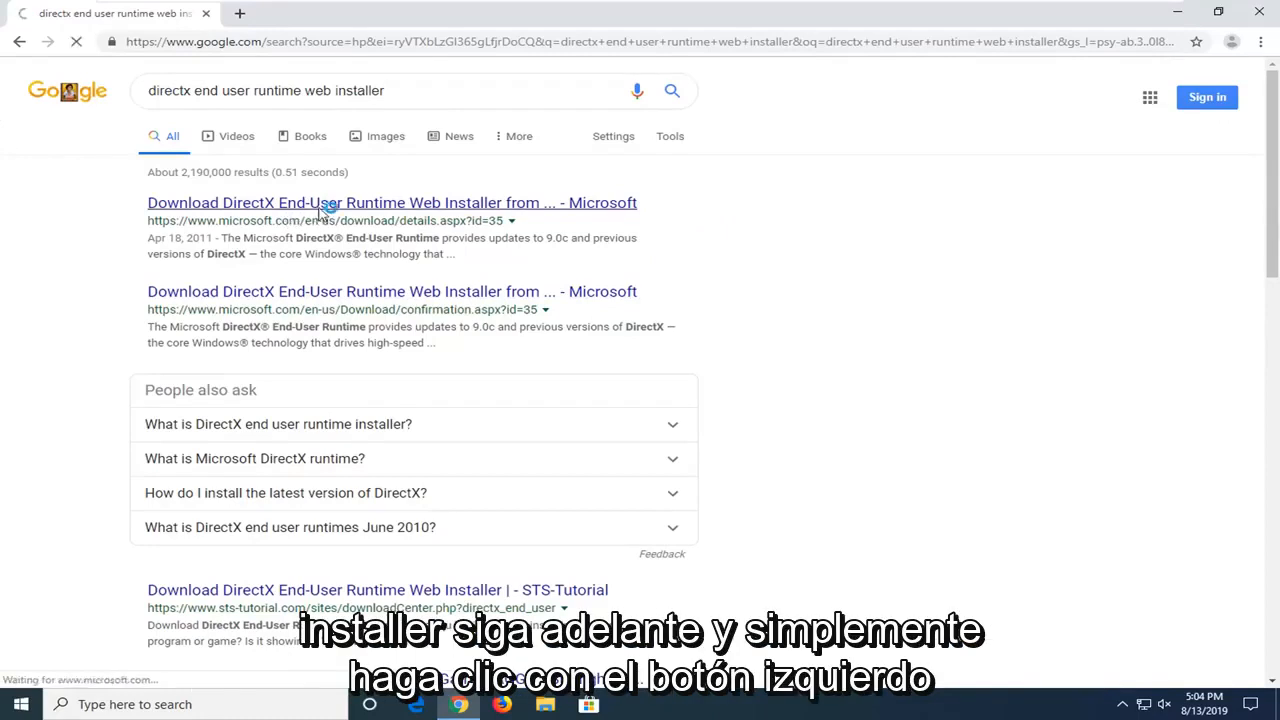
pyautogui.click(392, 202)
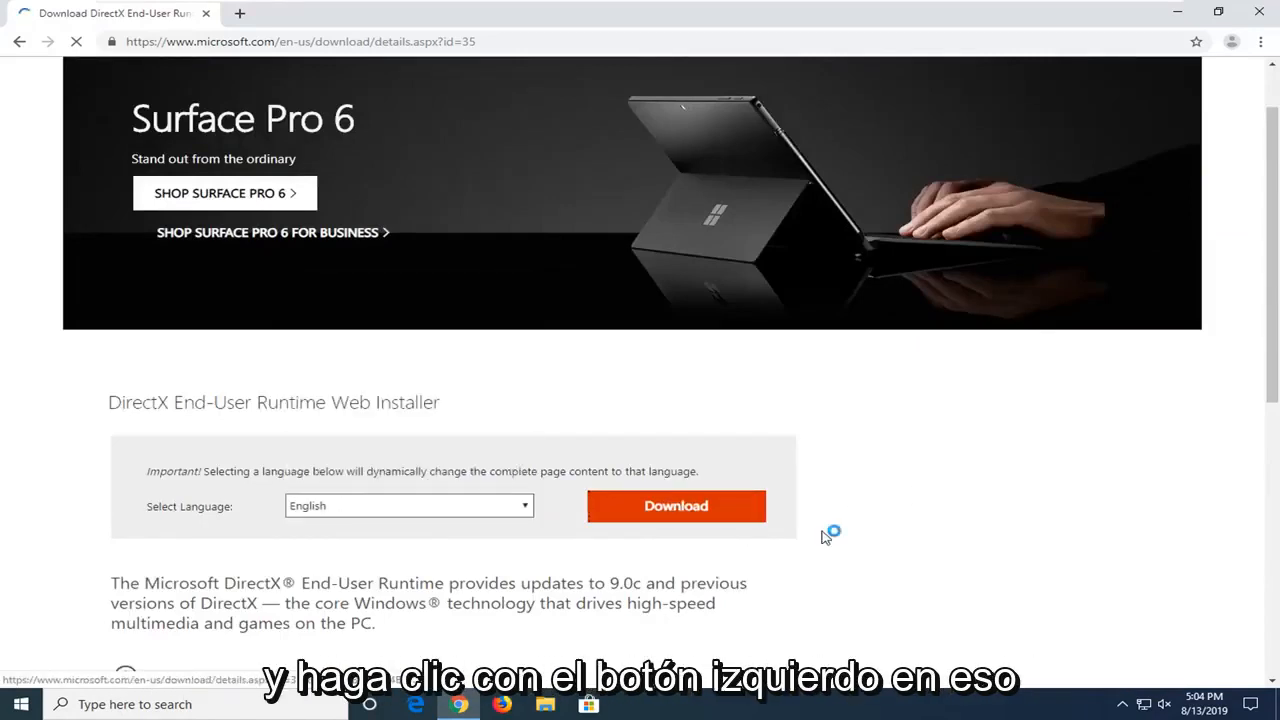
# - Download dxwebsetup.exe via the Download button
pyautogui.click(676, 504)
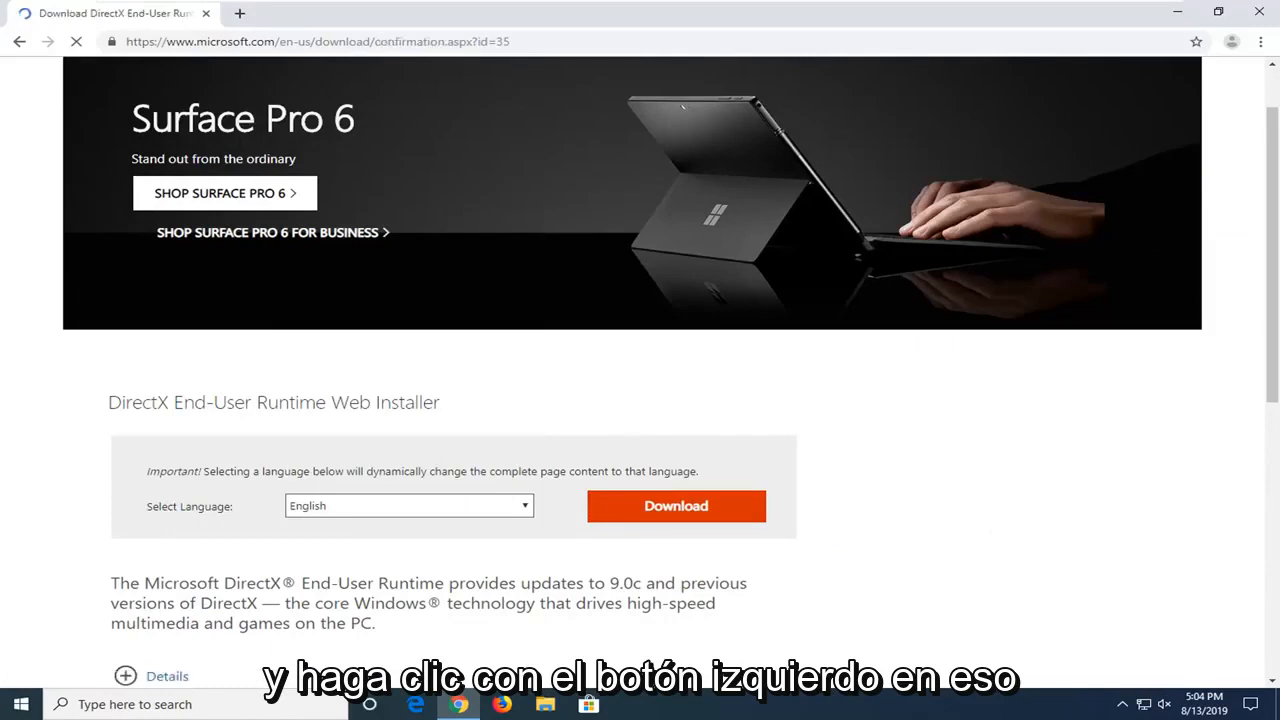
pyautogui.click(676, 504)
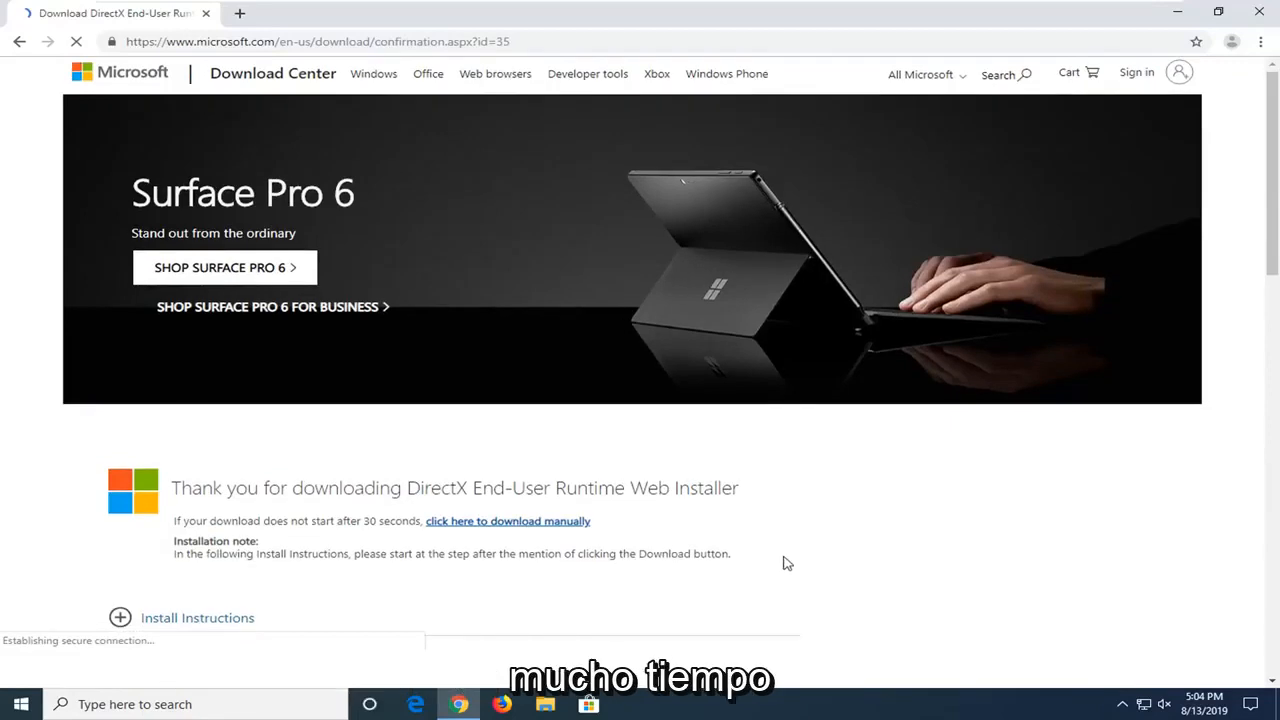
pyautogui.scroll(-3)
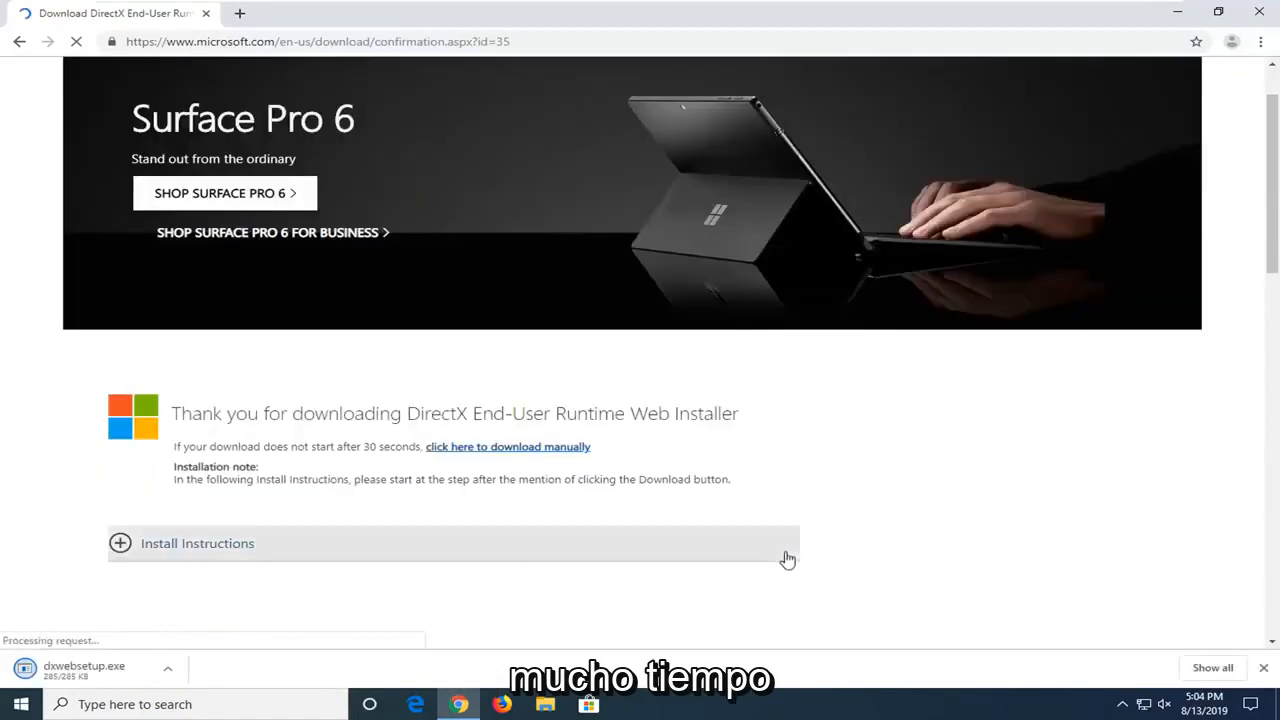
pyautogui.scroll(-3)
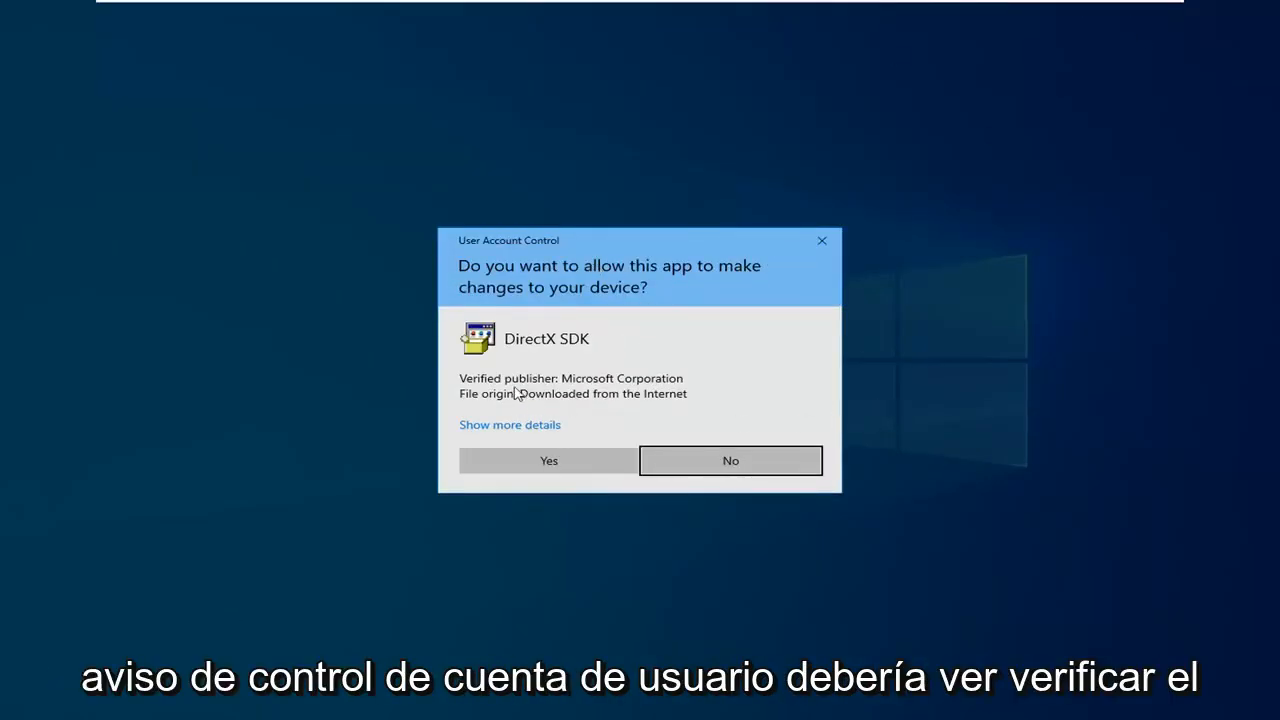
pyautogui.moveTo(604, 418)
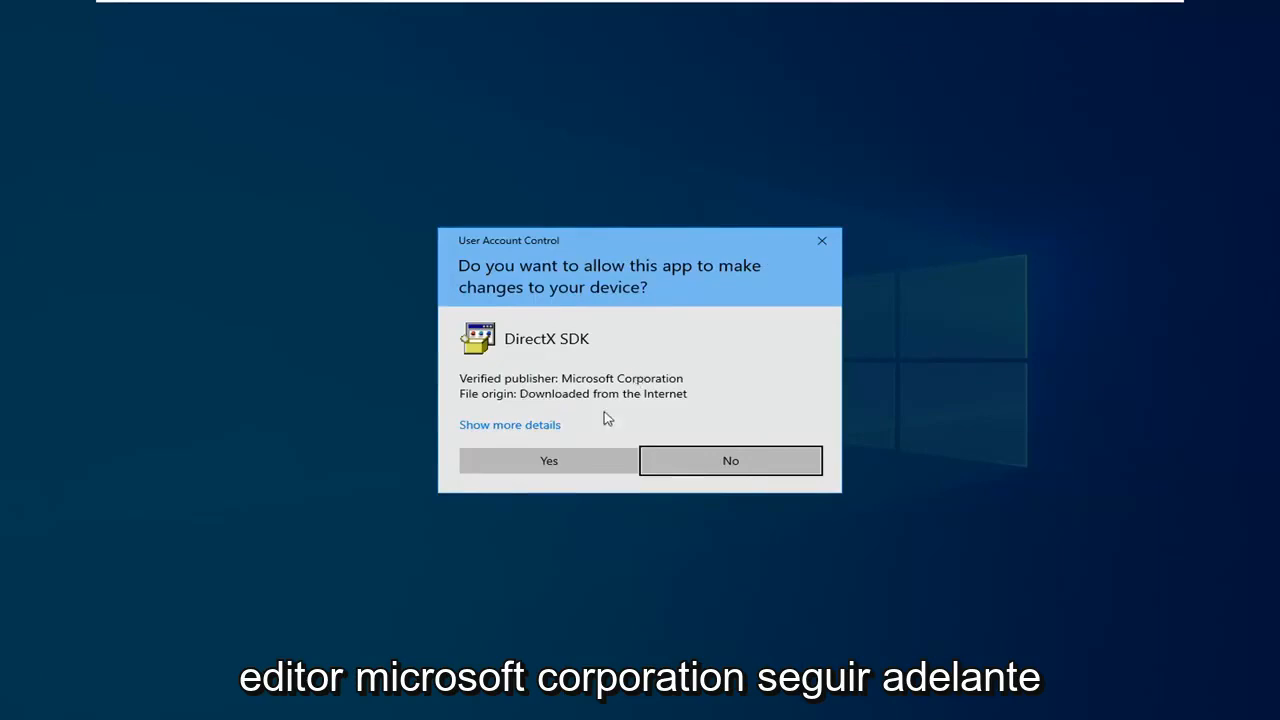
# - Allow DirectX Setup to run, accept the license and decline the Bing Bar offer
pyautogui.click(730, 460)
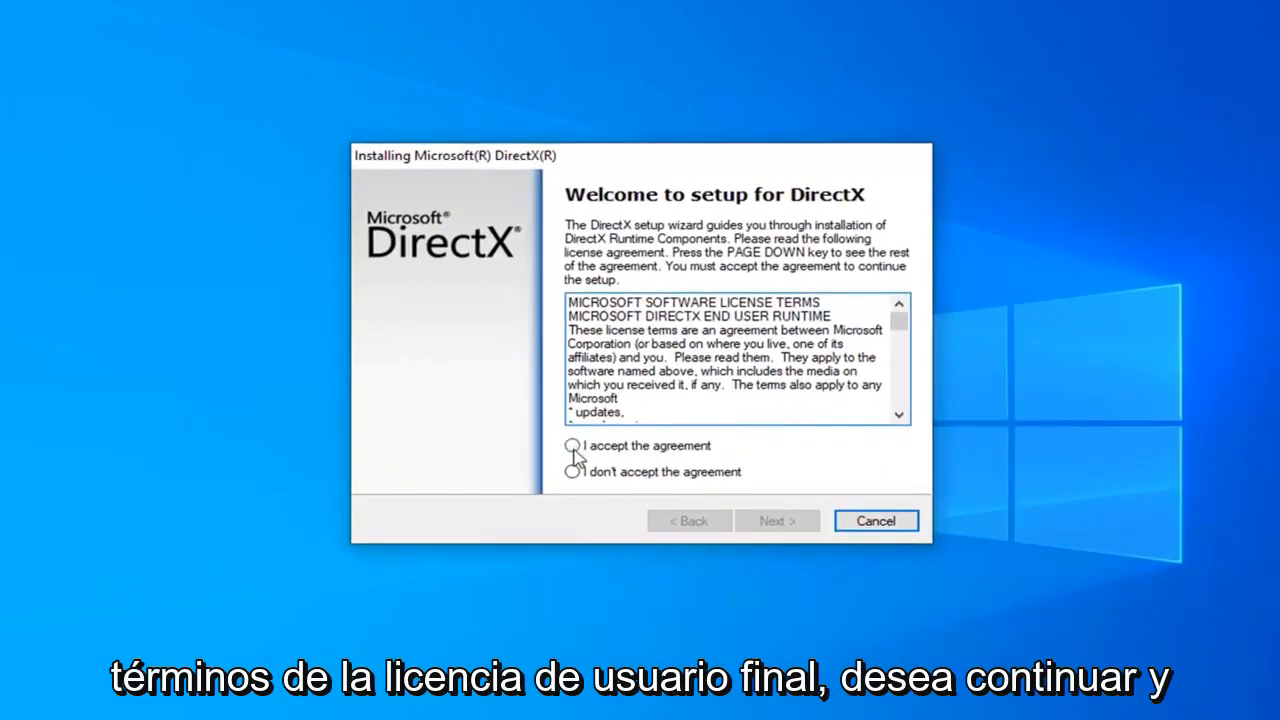
pyautogui.click(572, 444)
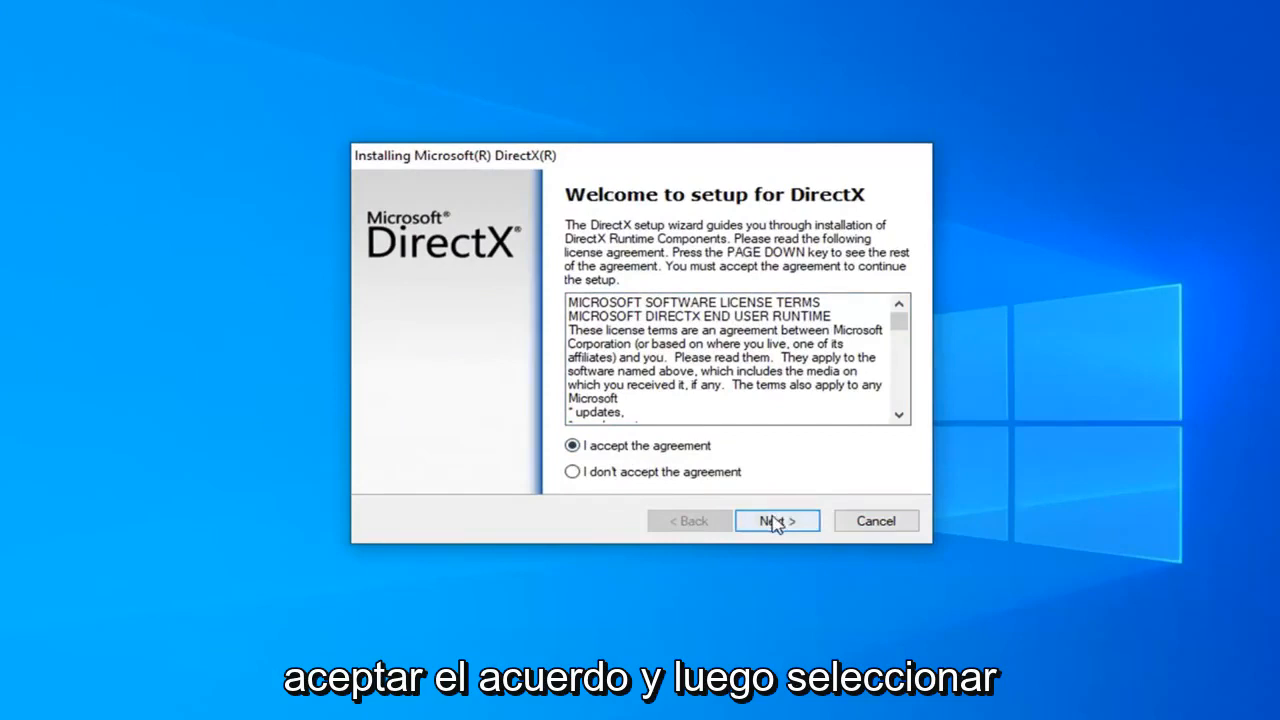
pyautogui.click(776, 520)
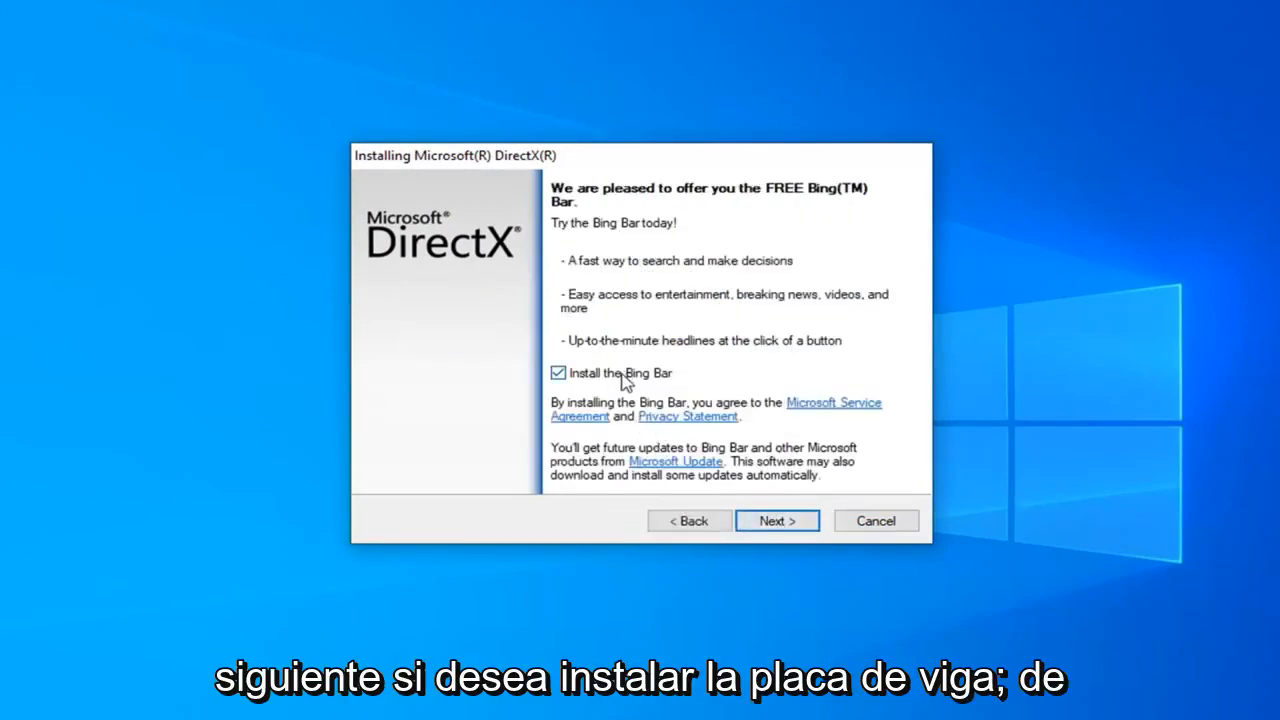
pyautogui.click(556, 372)
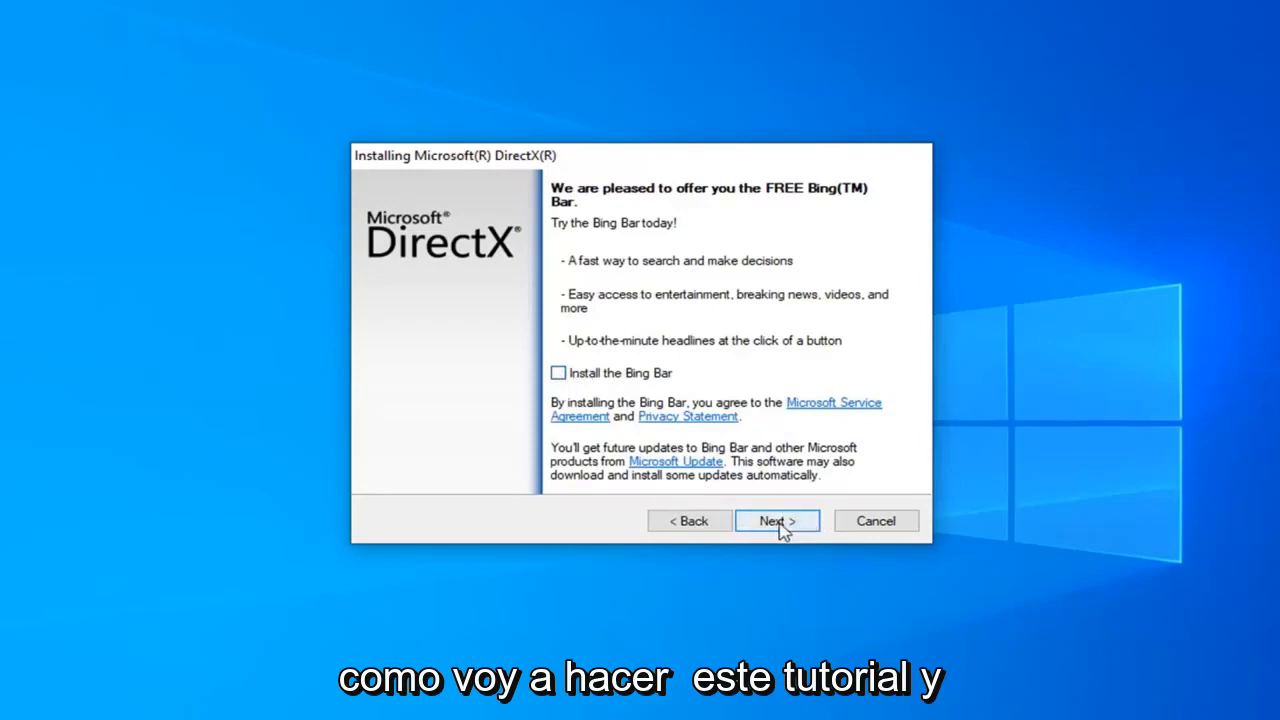
pyautogui.click(776, 520)
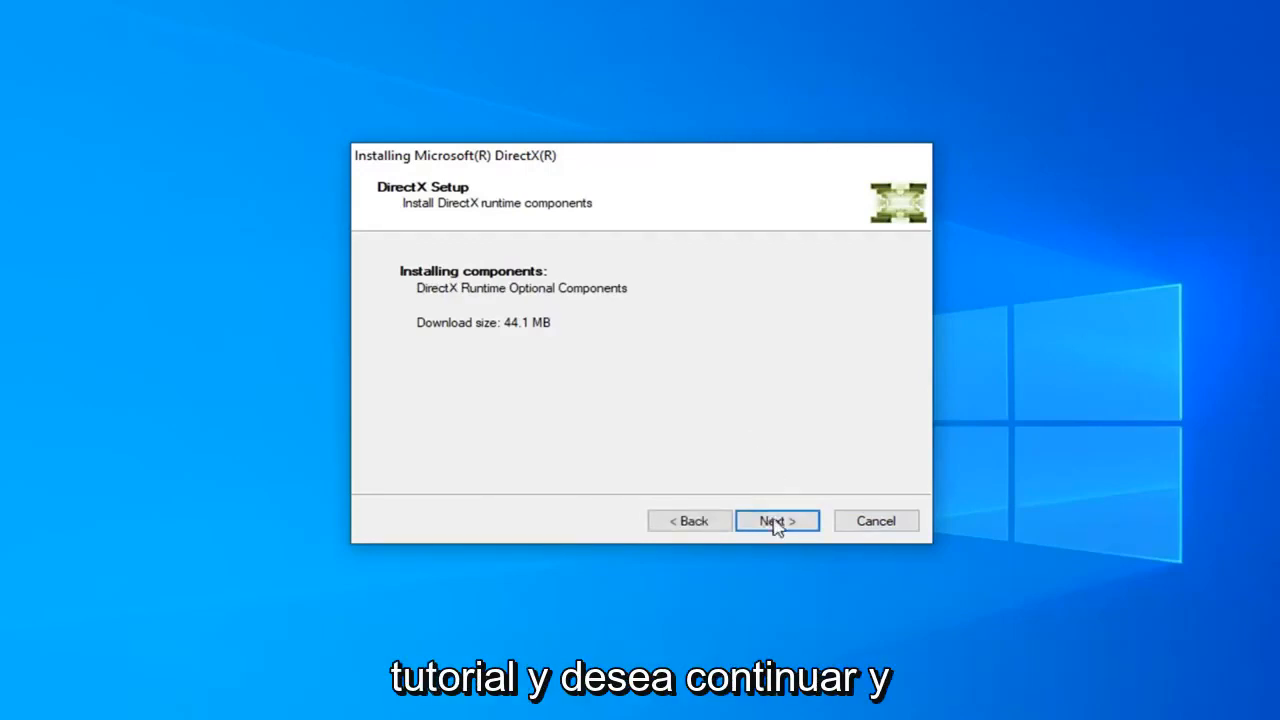
# - Install the DirectX runtime components and finish the completed setup
pyautogui.click(776, 520)
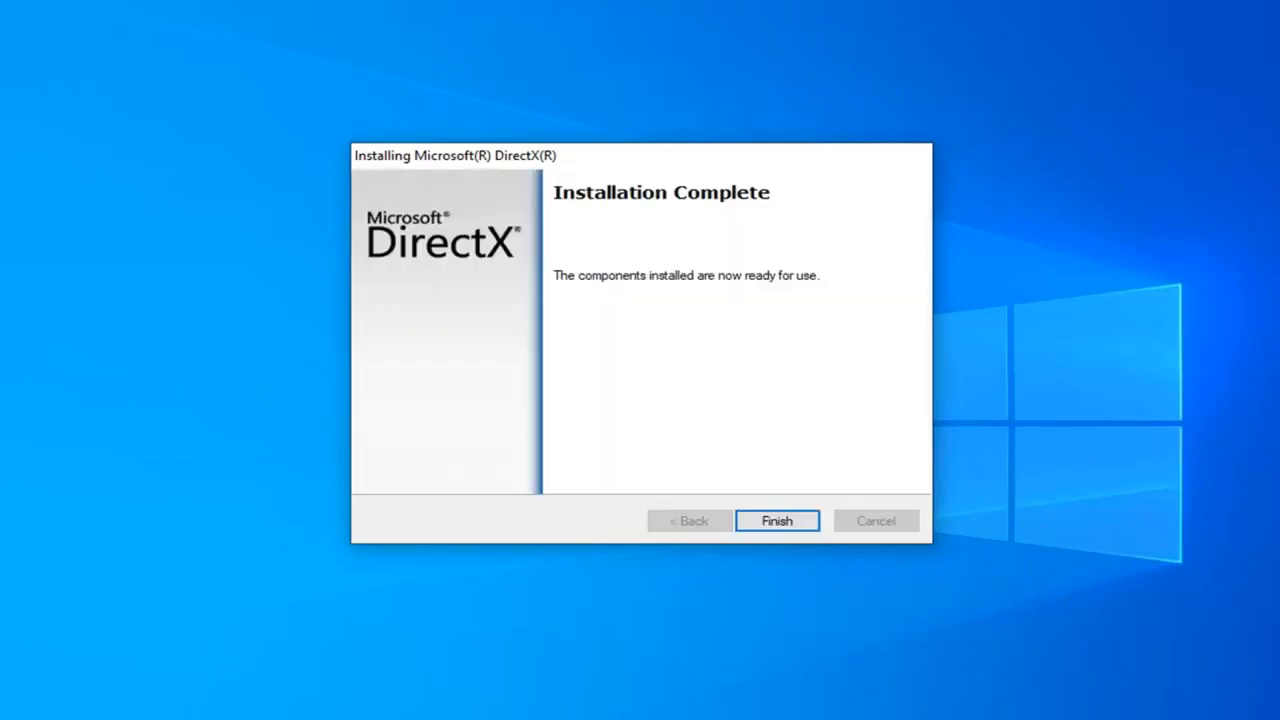
pyautogui.click(776, 520)
pyautogui.write('goog')
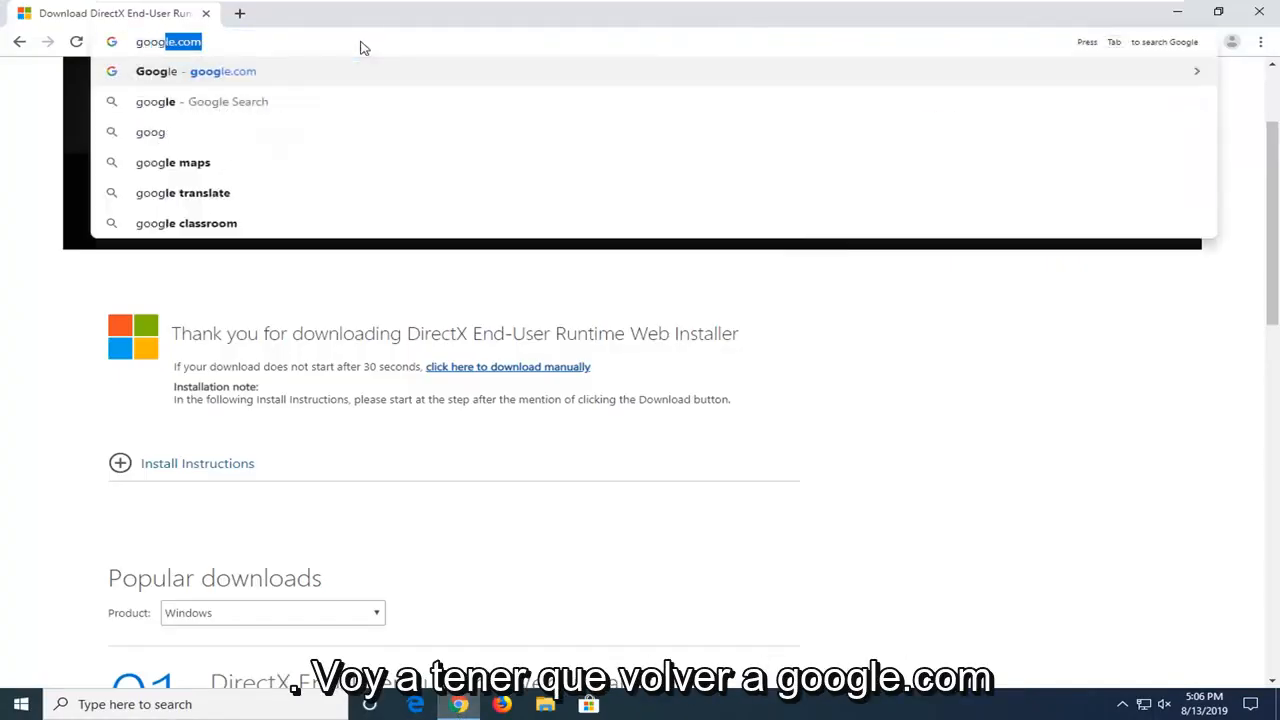
# - Search Google for '.net framework' and open Microsoft's Download .NET Framework page
pyautogui.press('Enter')
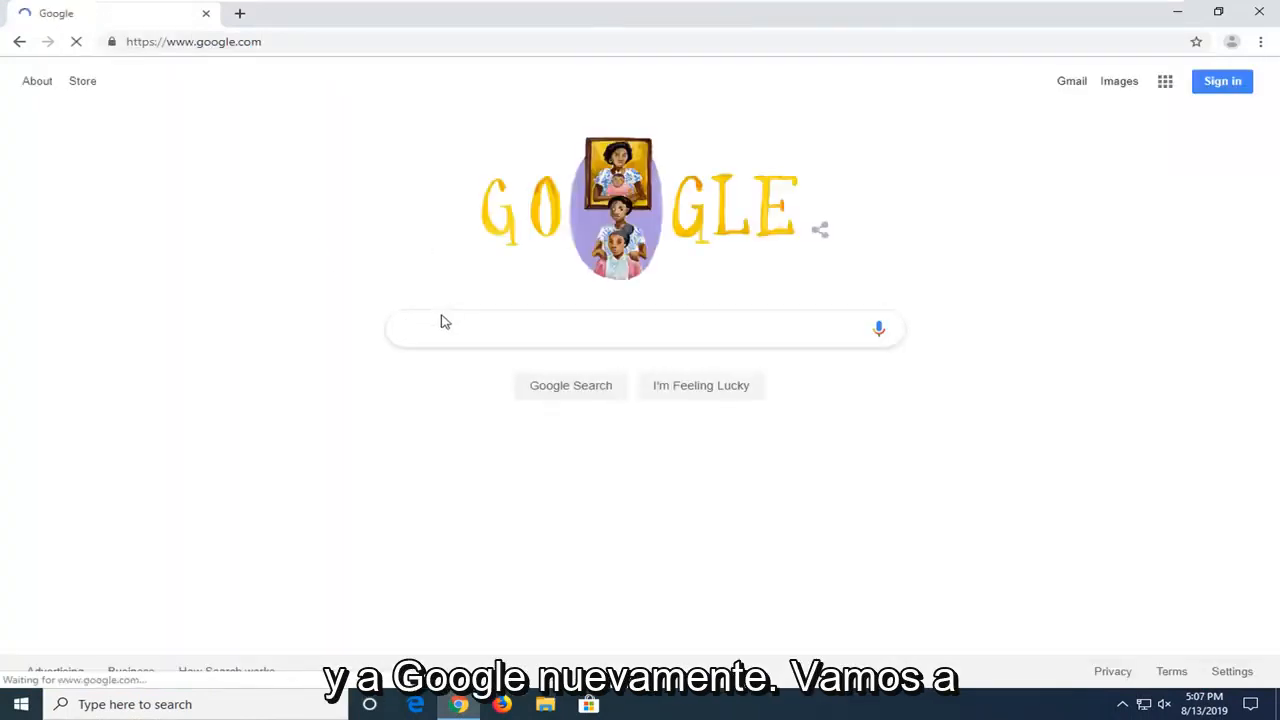
pyautogui.write('.net frsamewo')
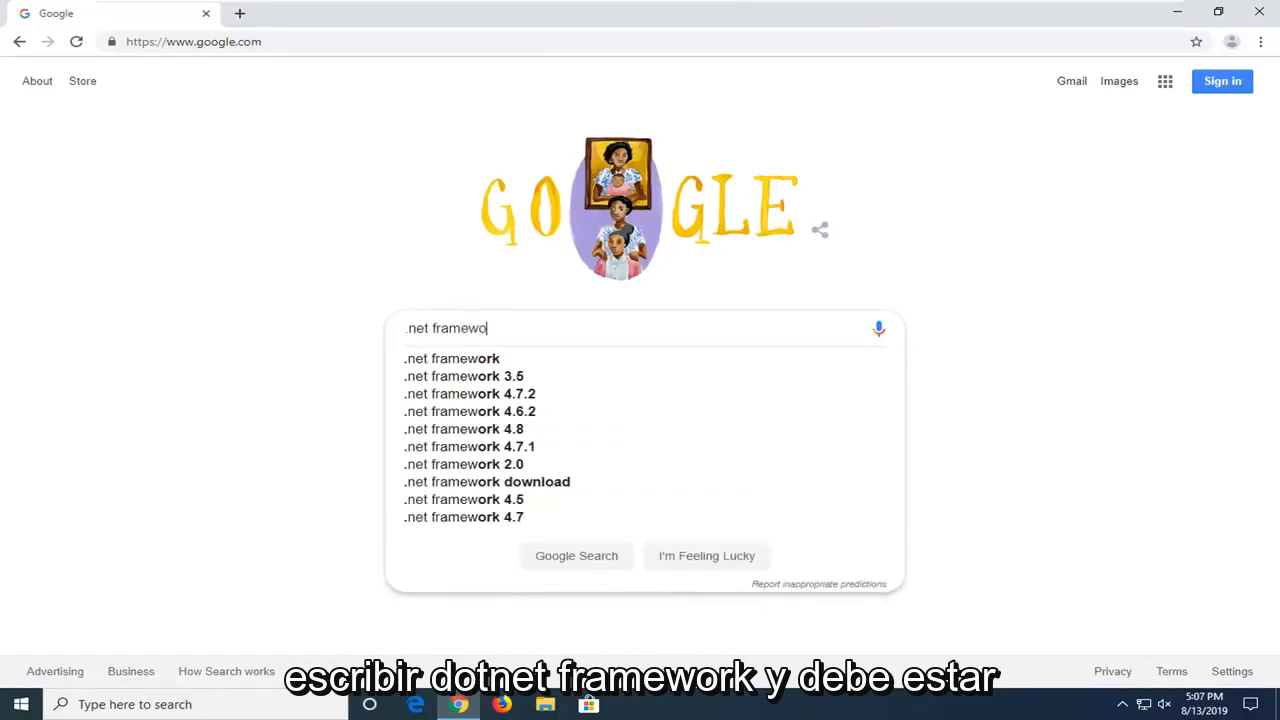
pyautogui.press('Enter')
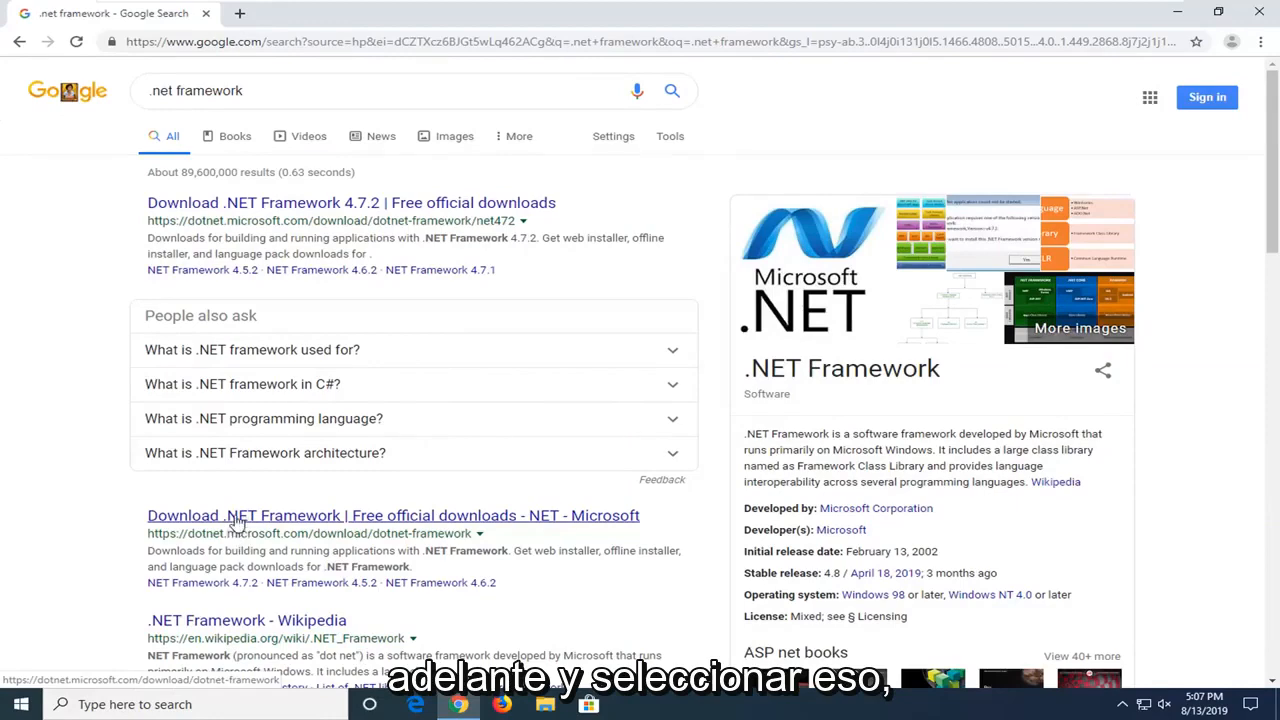
pyautogui.click(392, 516)
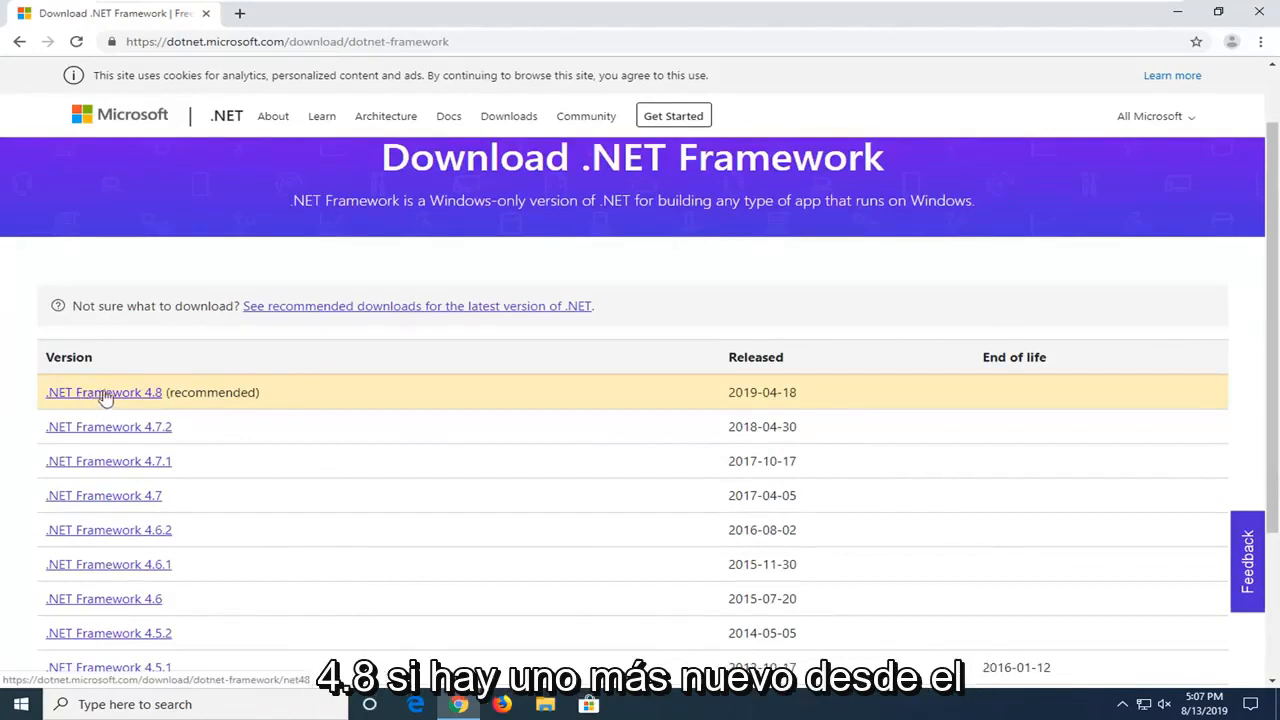
pyautogui.moveTo(144, 388)
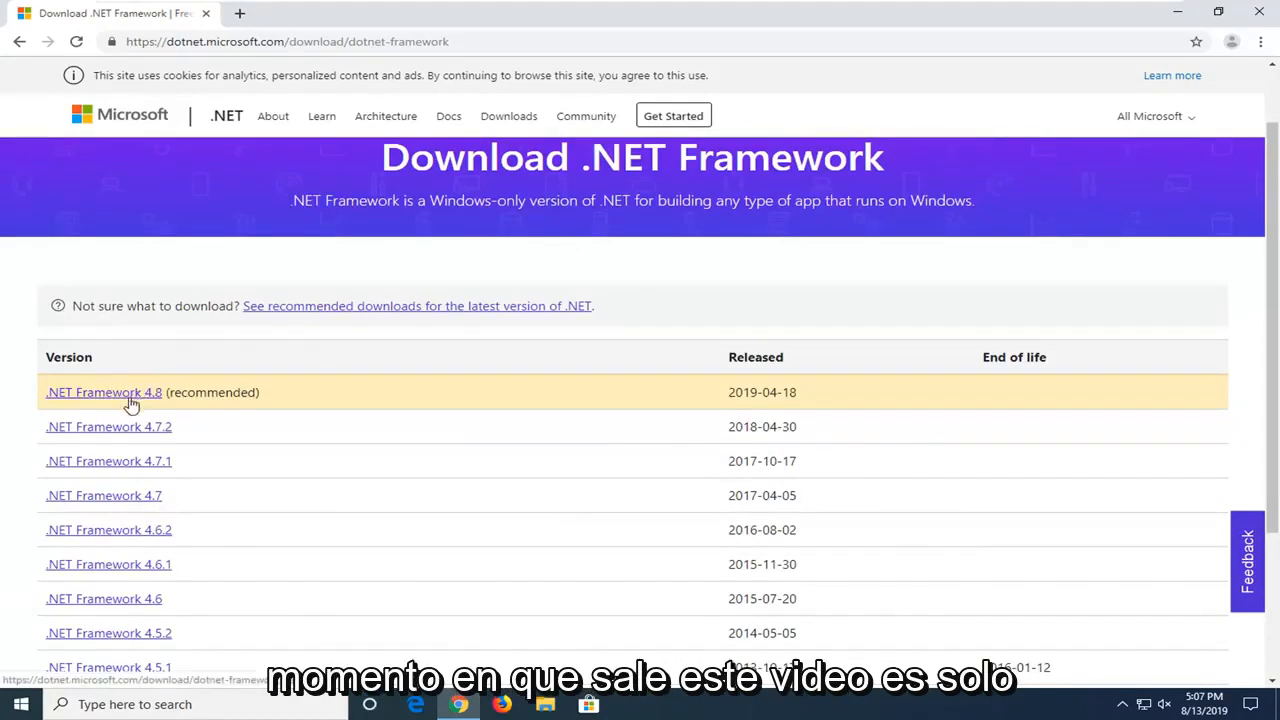
# - Open the .NET Framework 4.8 page and download the 4.8 Runtime installer
pyautogui.click(104, 392)
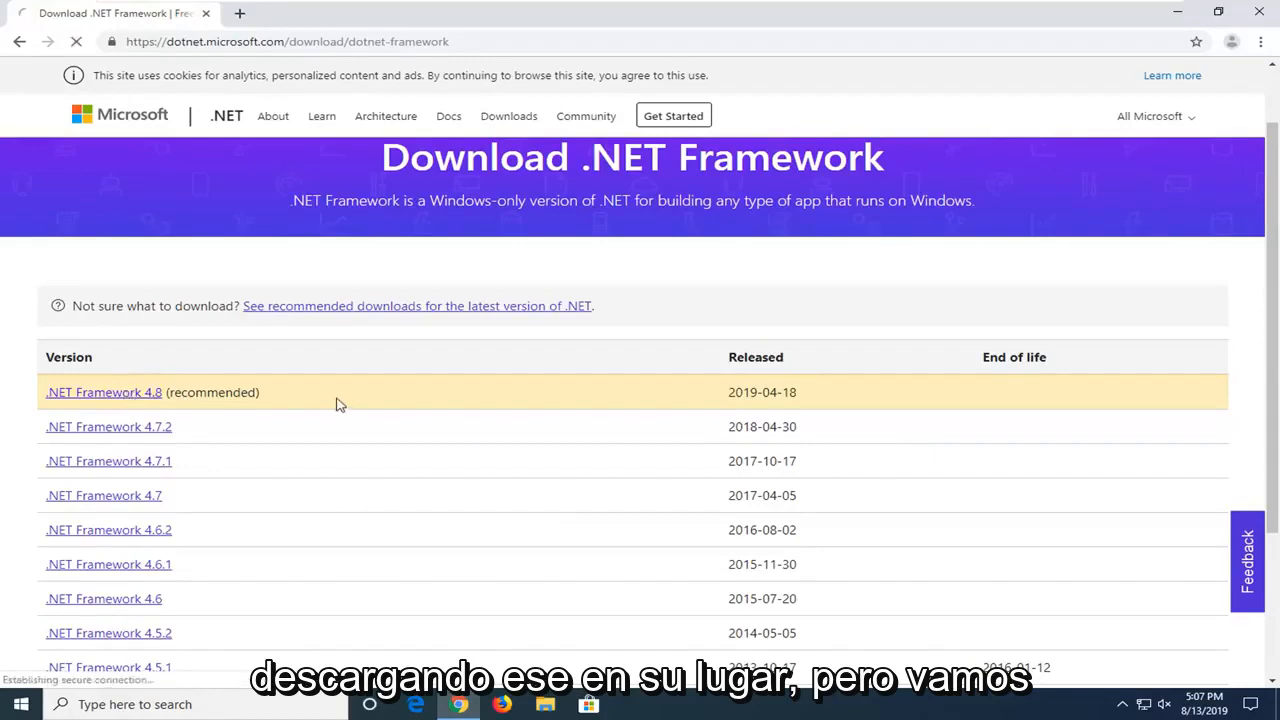
pyautogui.click(104, 392)
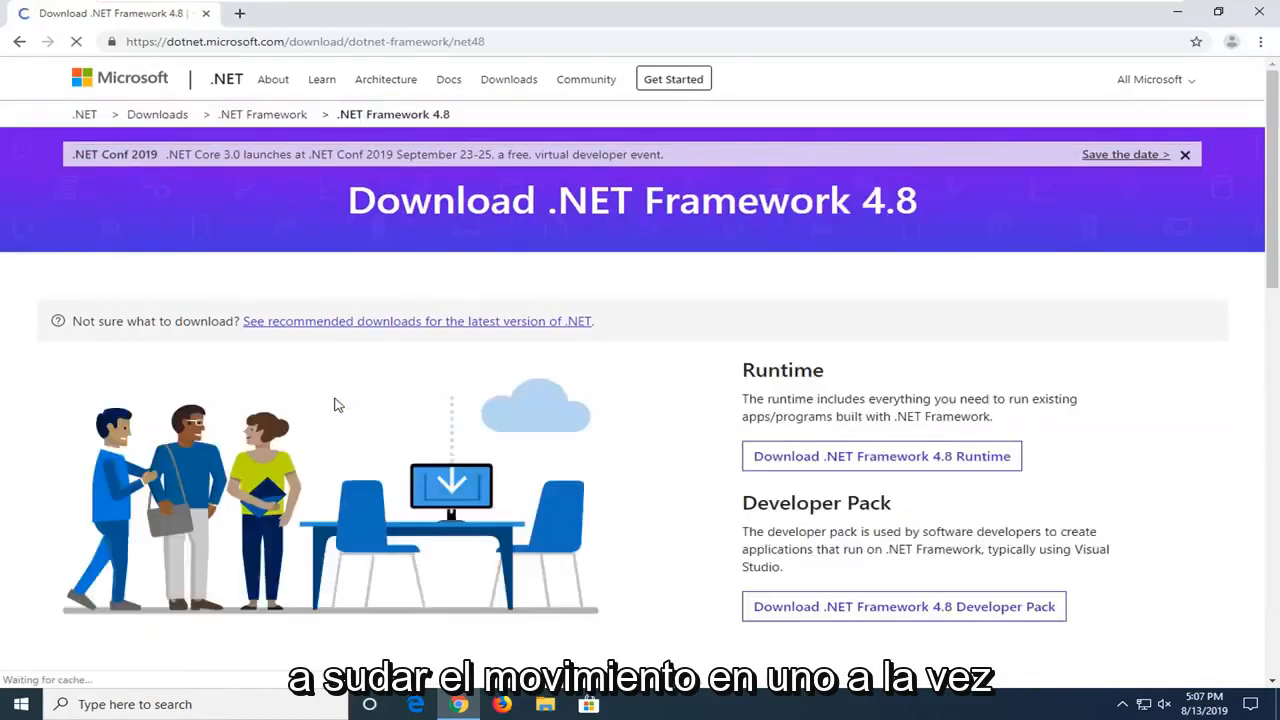
pyautogui.scroll(-3)
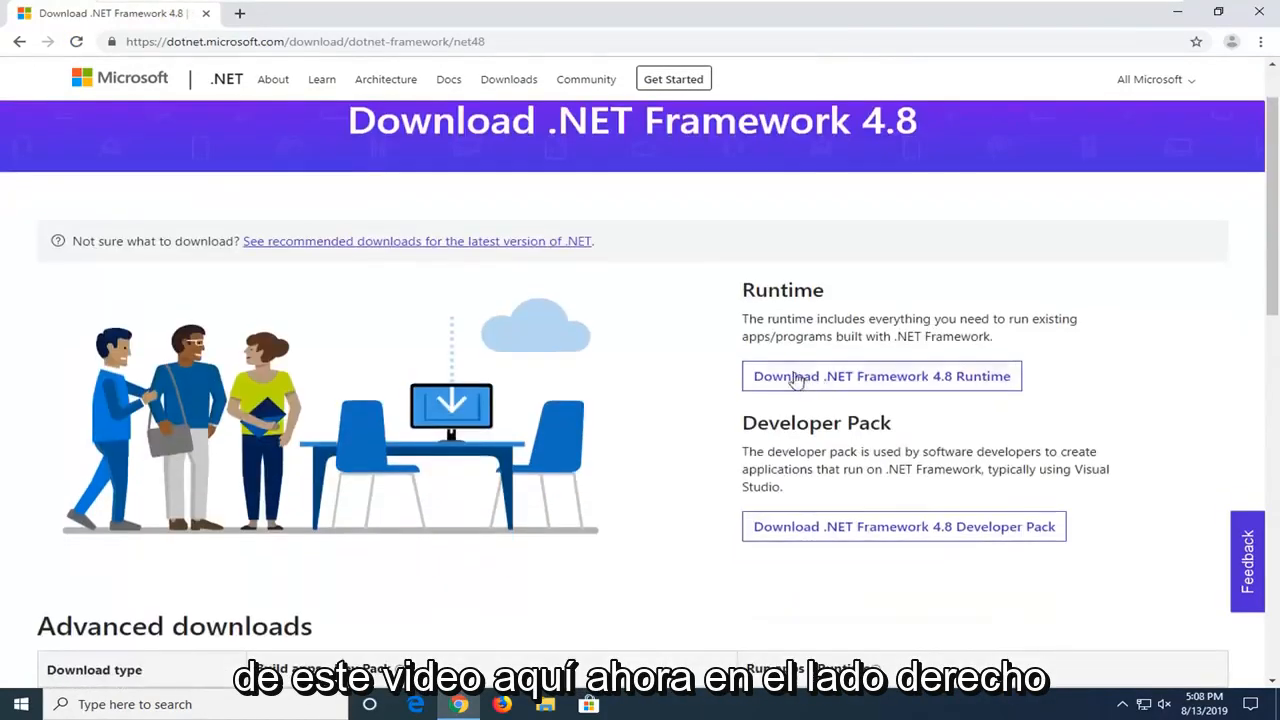
pyautogui.moveTo(956, 388)
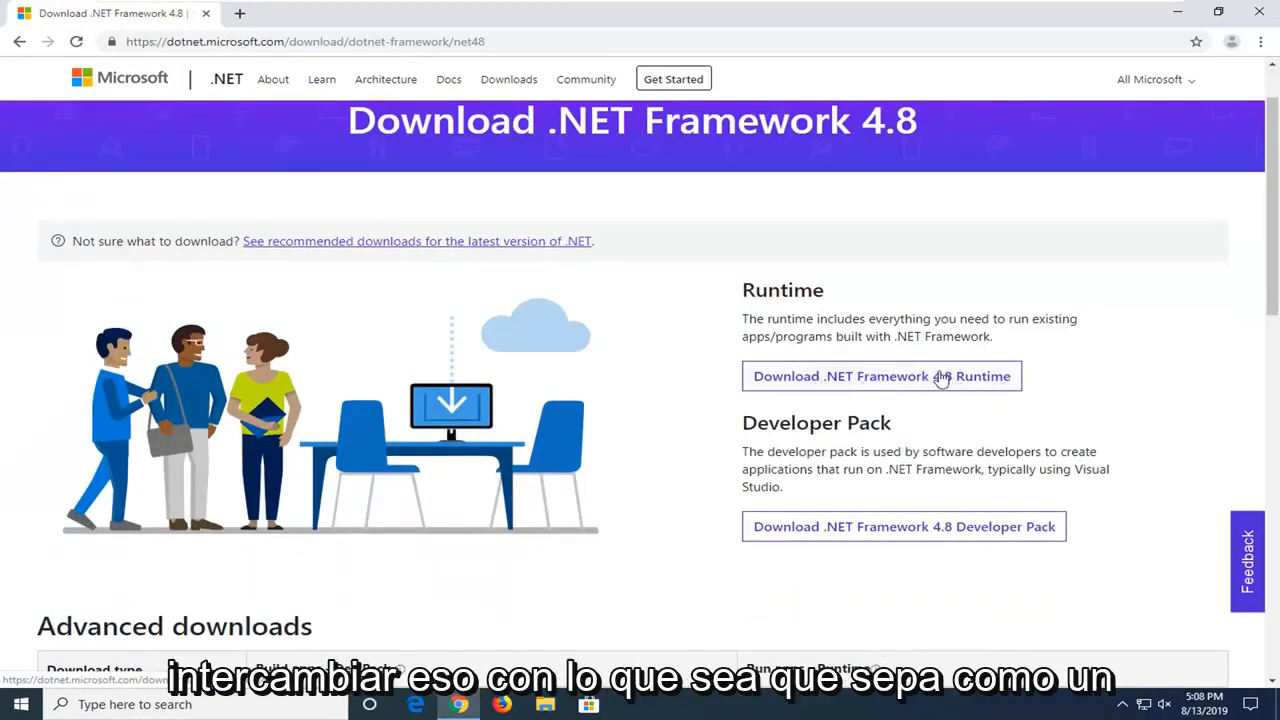
pyautogui.click(880, 376)
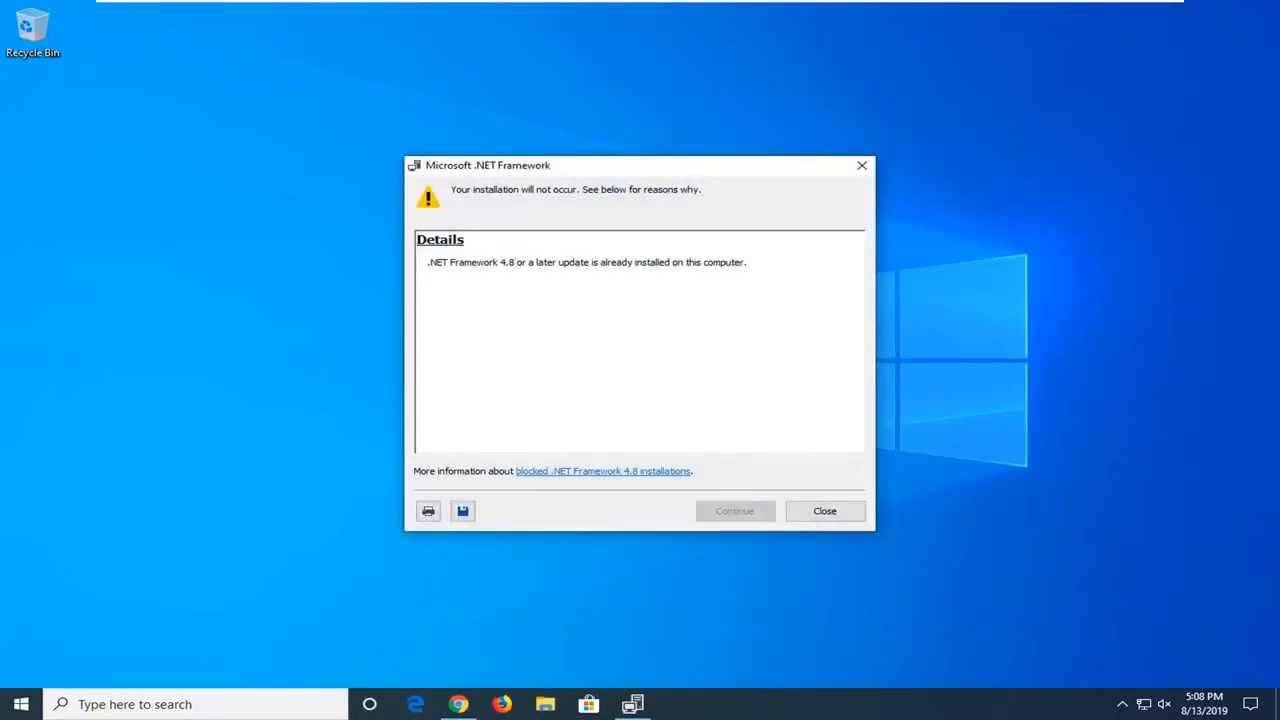
pyautogui.moveTo(770, 512)
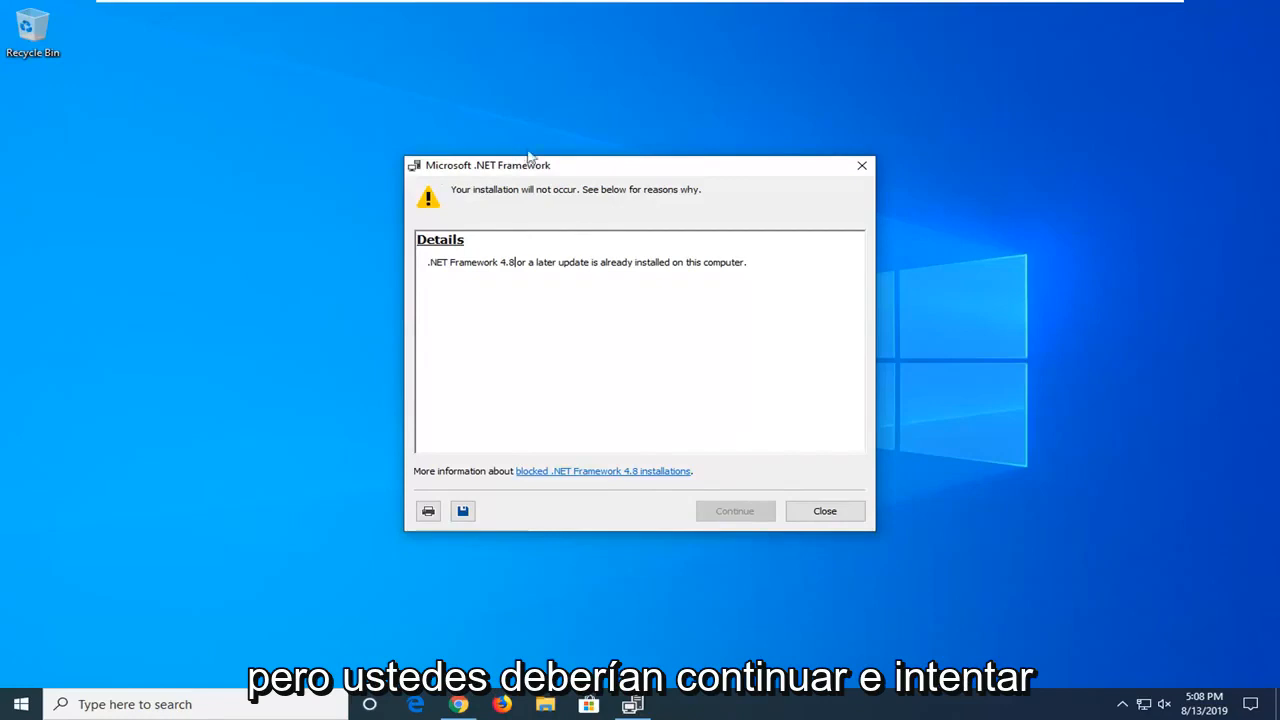
pyautogui.moveTo(760, 528)
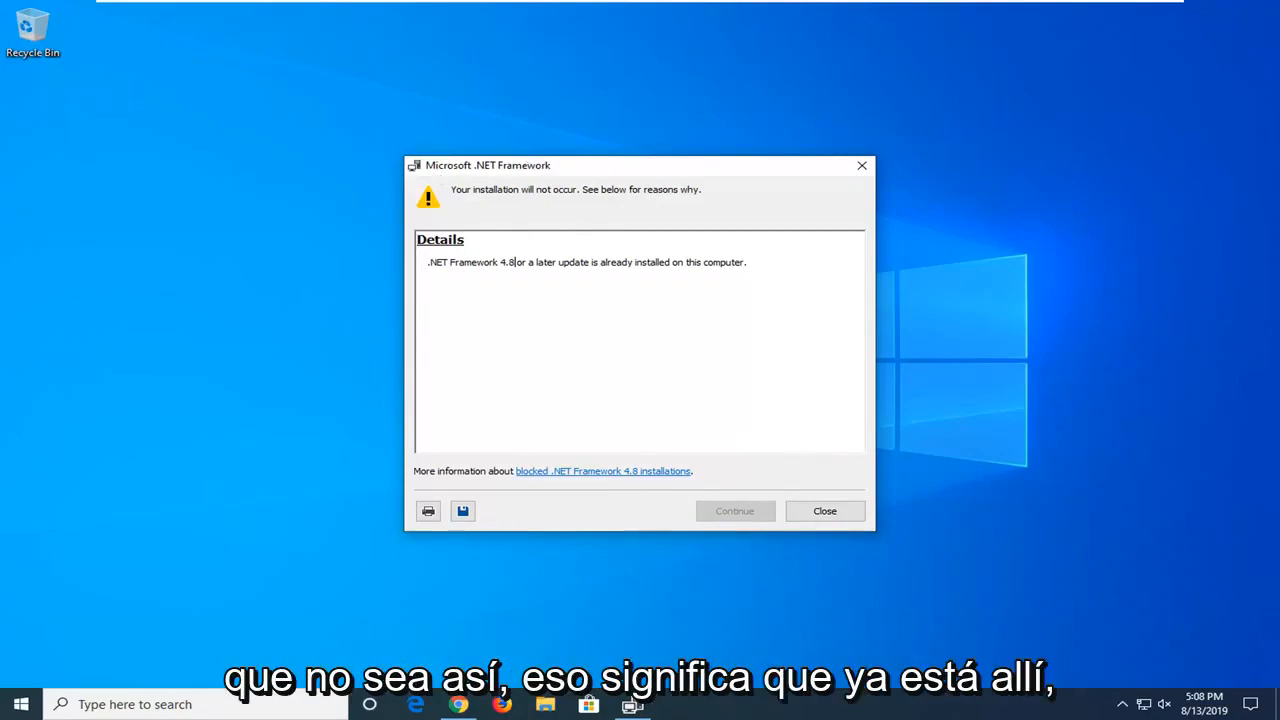
# - Close the notice that .NET Framework 4.8 or later is already installed
pyautogui.click(824, 512)
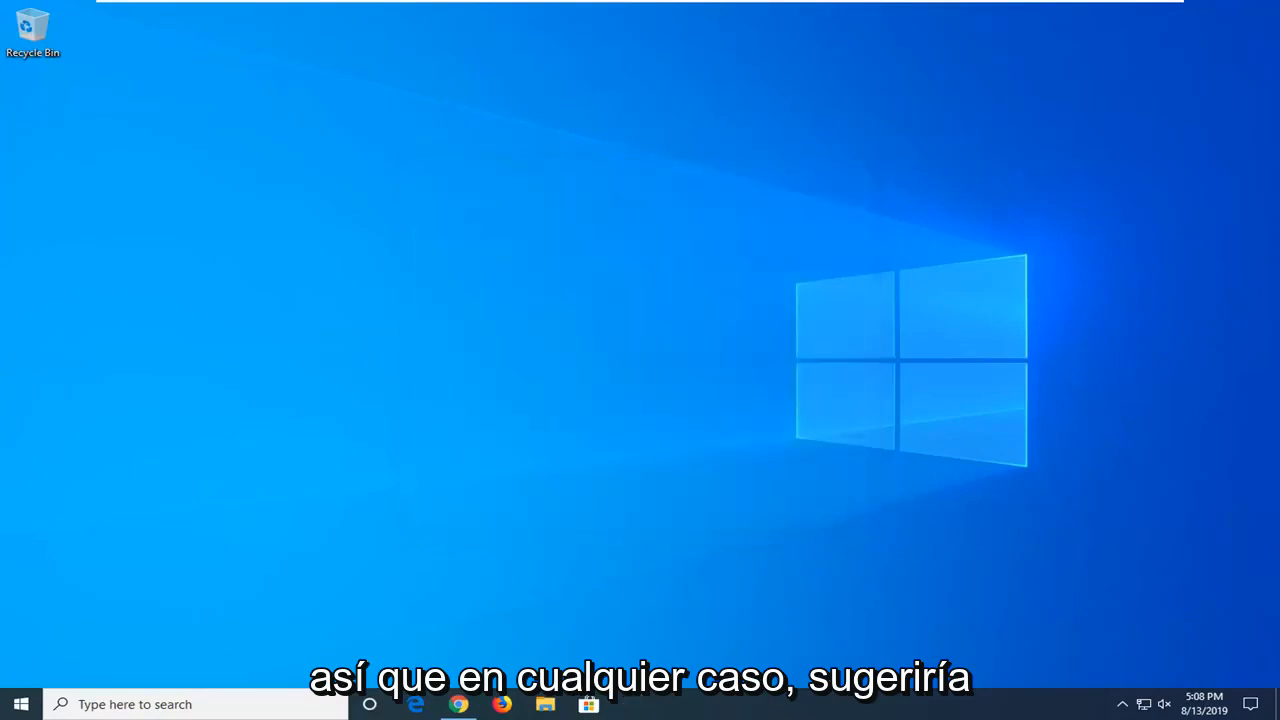